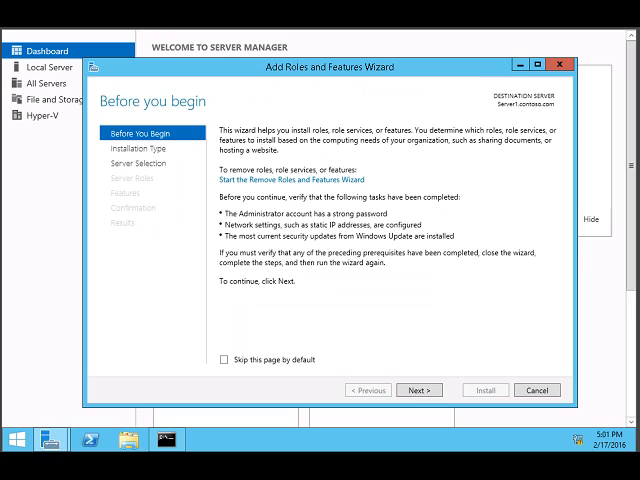
Pass the introductory page and choose the Remote Desktop Services installation type.
{"action": "left_click", "coordinate": [420, 390]}
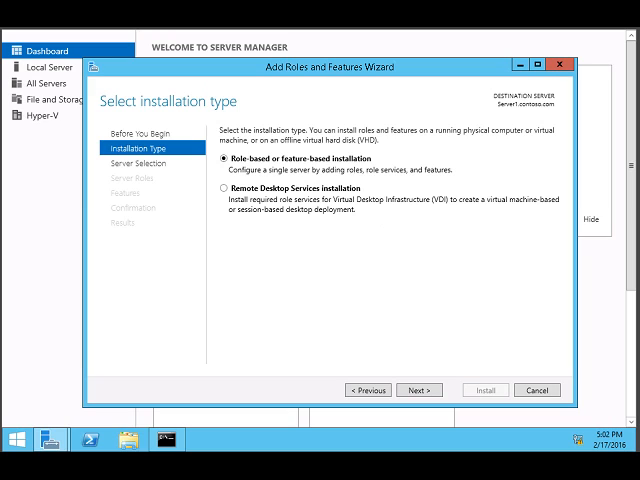
{"action": "left_click", "coordinate": [218, 186]}
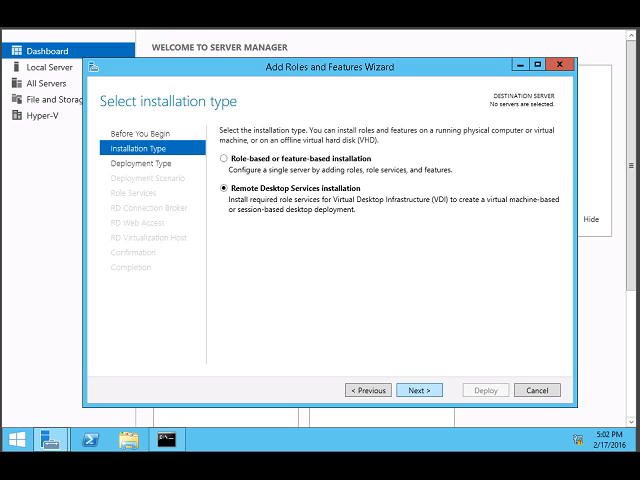
Keep the Quick Start deployment type and advance to the deployment scenario page.
{"action": "left_click", "coordinate": [436, 390]}
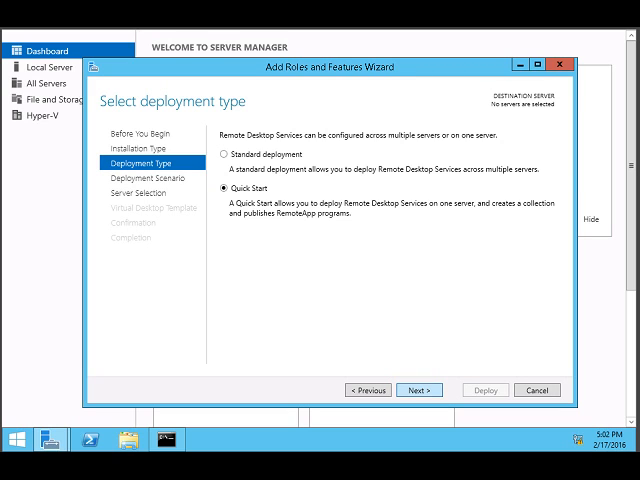
{"action": "left_click", "coordinate": [408, 390]}
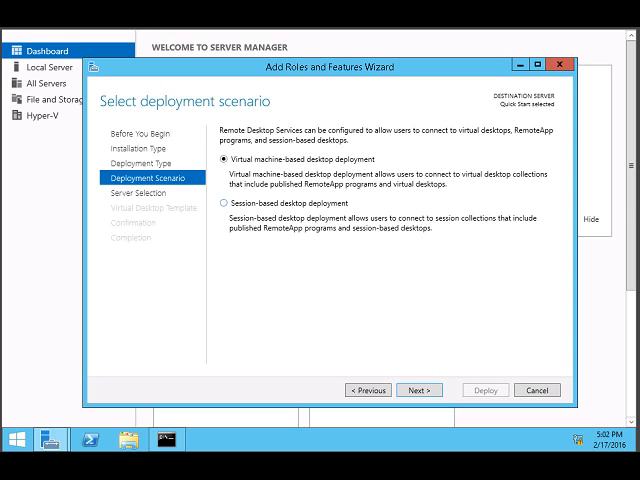
Choose the session-based desktop deployment scenario for Server1.
{"action": "left_click", "coordinate": [224, 200]}
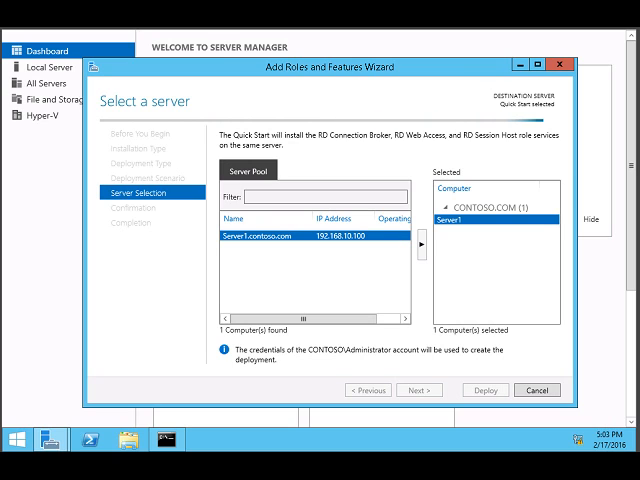
Reach the confirmation summary of RD Connection Broker, RD Web Access and RD Session Host.
{"action": "left_click", "coordinate": [418, 388]}
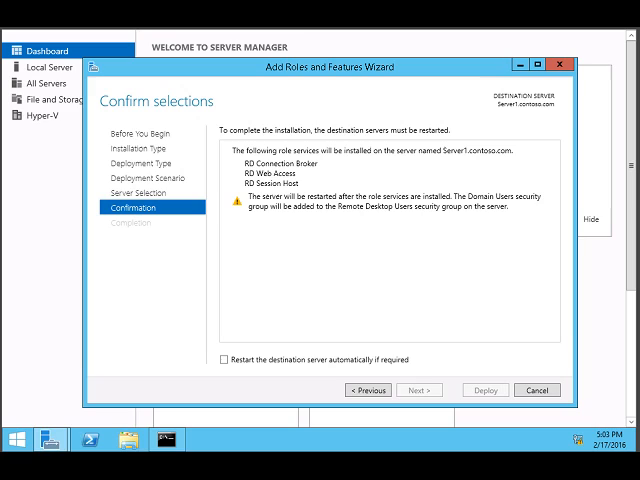
Allow automatic restart if required and deploy the role services to Server1.
{"action": "left_click", "coordinate": [228, 358]}
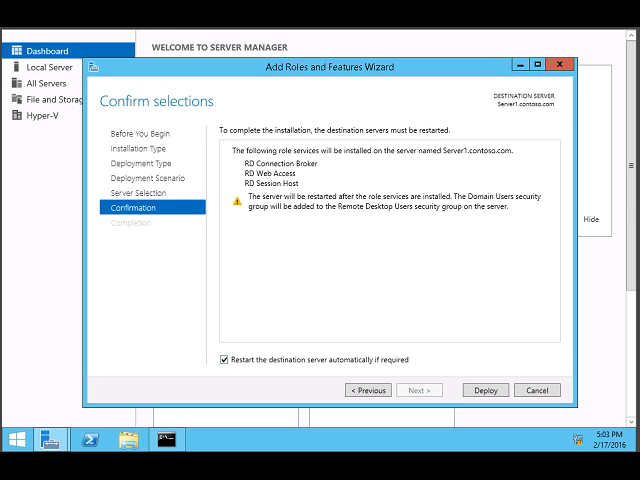
{"action": "left_click", "coordinate": [484, 390]}
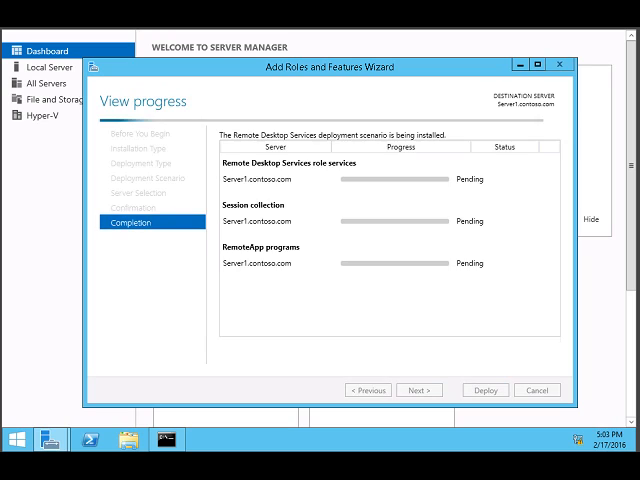